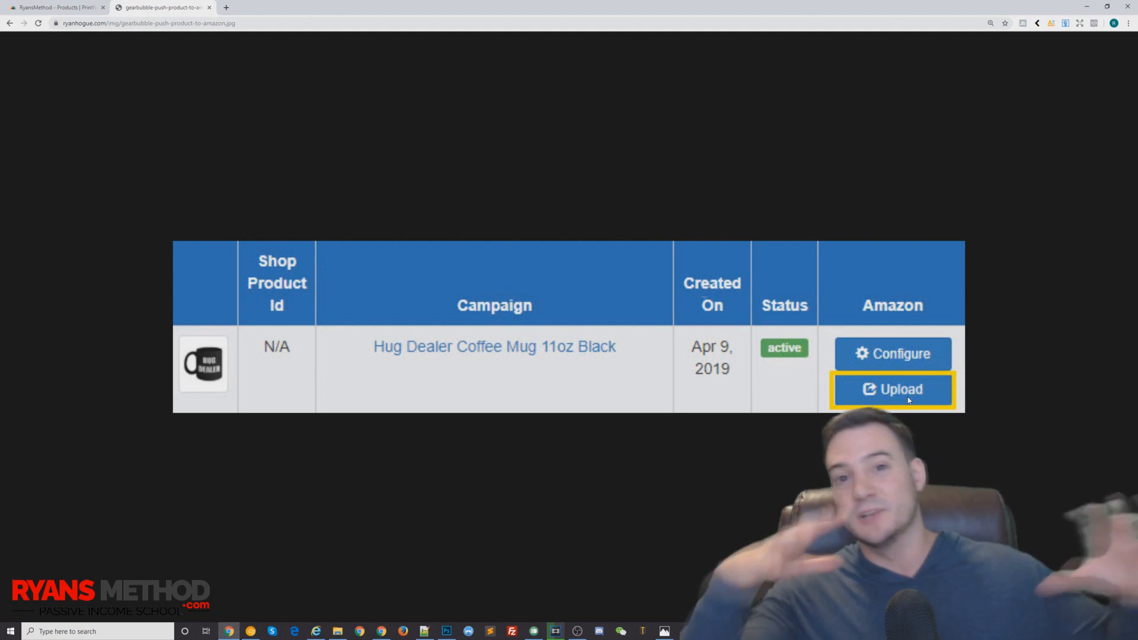
pyautogui.moveTo(603, 339)
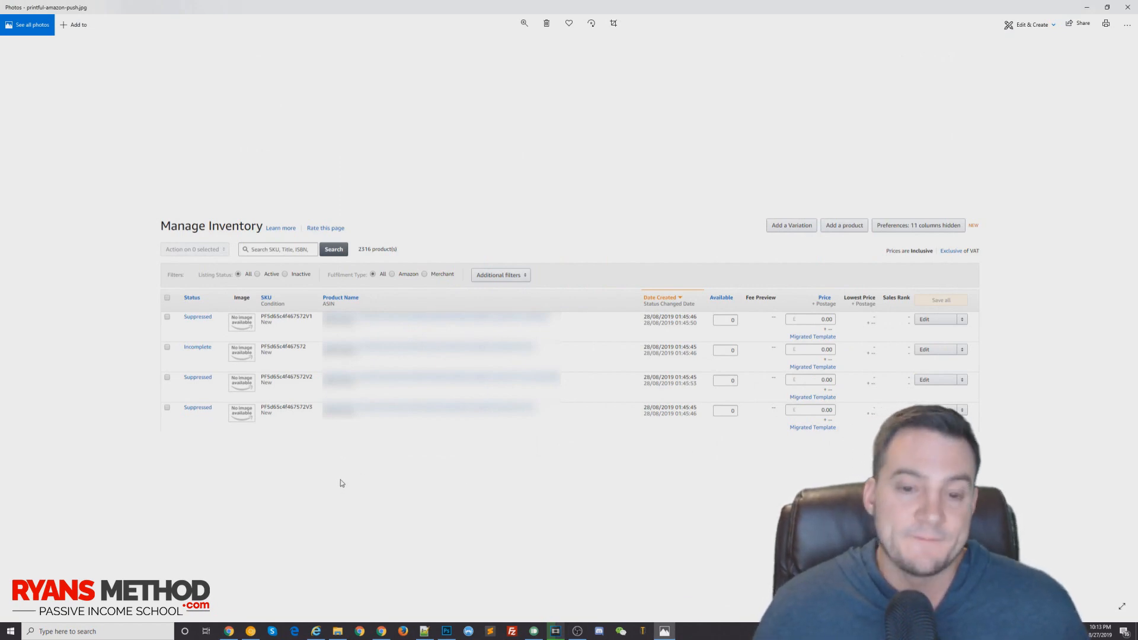
pyautogui.moveTo(196, 338)
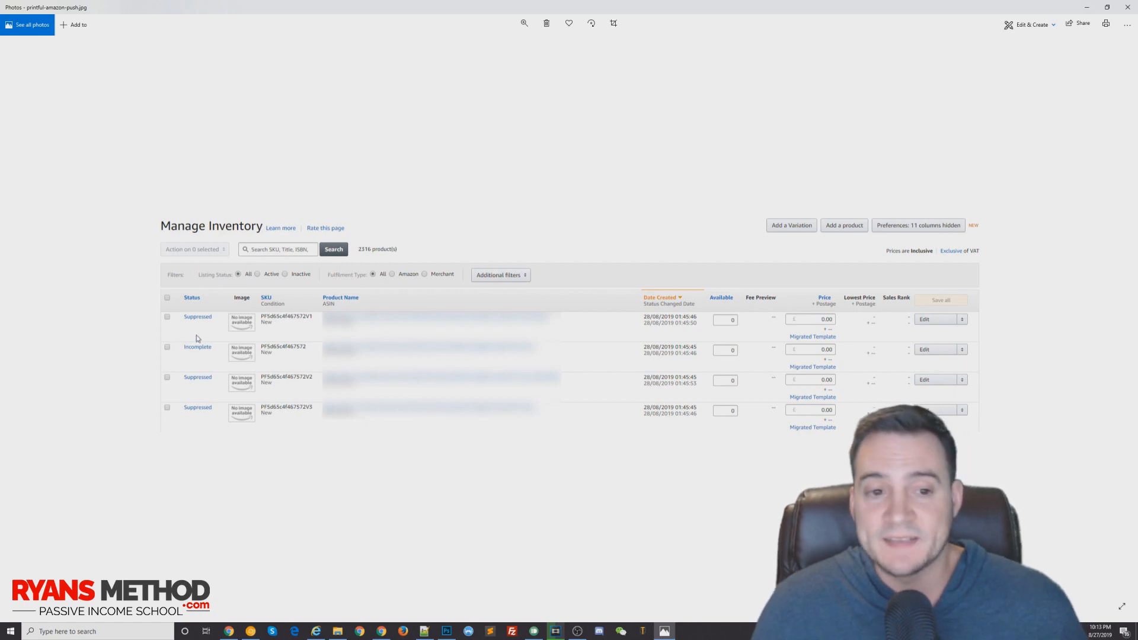
pyautogui.moveTo(201, 341)
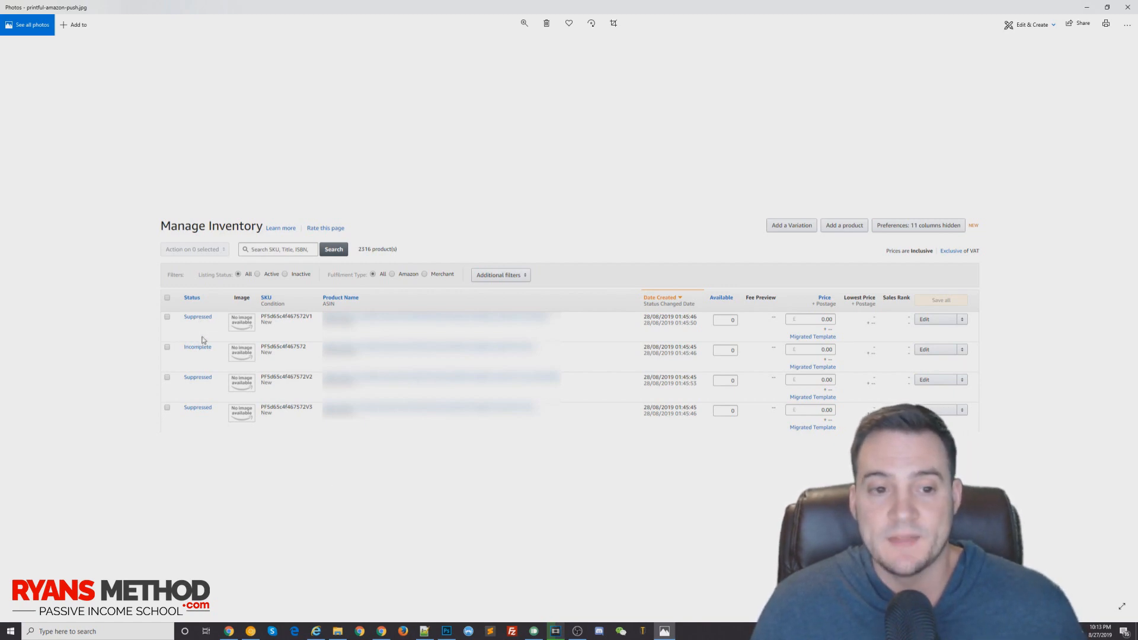
pyautogui.moveTo(173, 446)
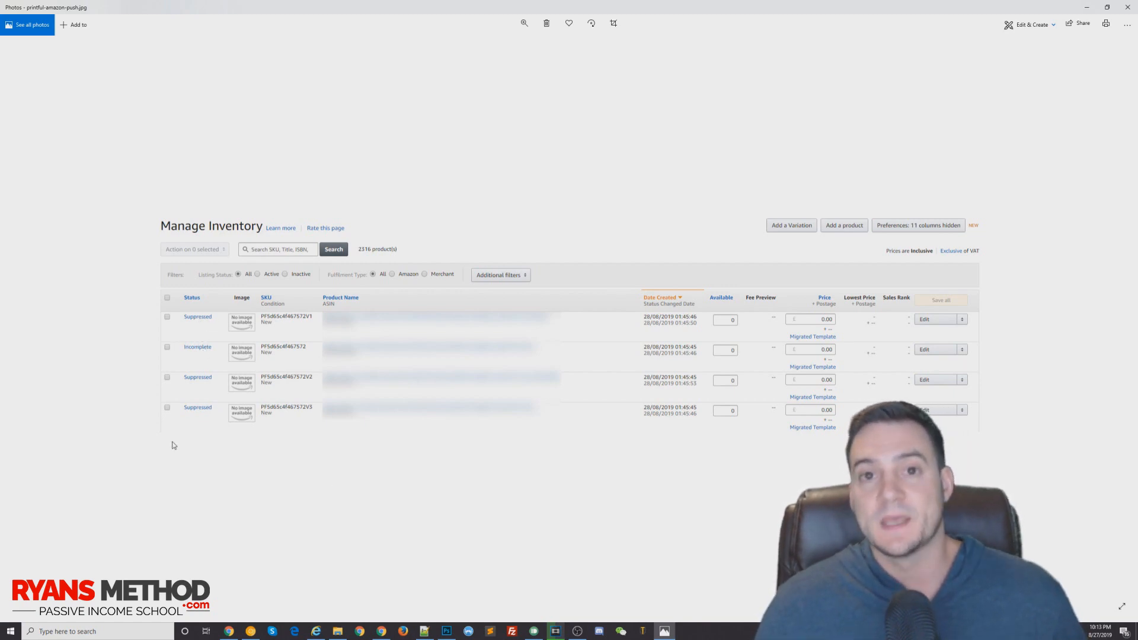